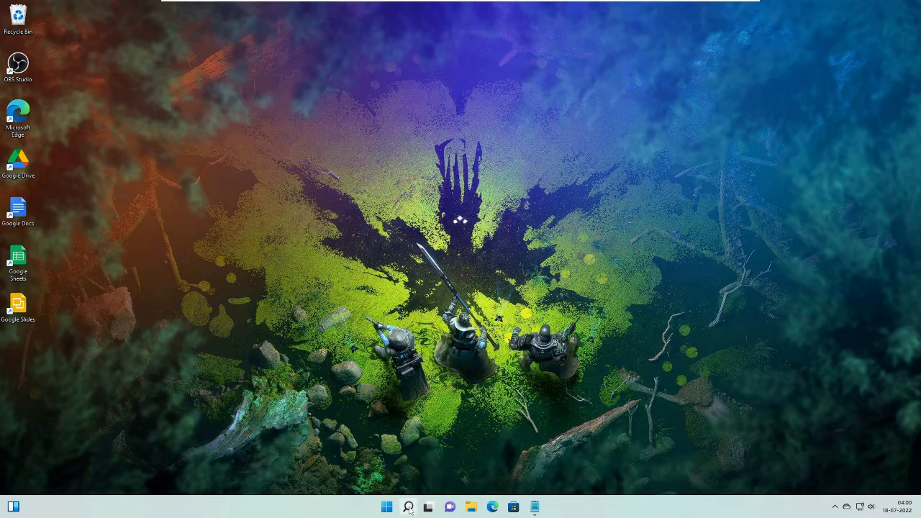
Step: Search Start for 'registry Editor', launch it and approve the User Account Control prompt
{"action": "left_click", "coordinate": [409, 507]}
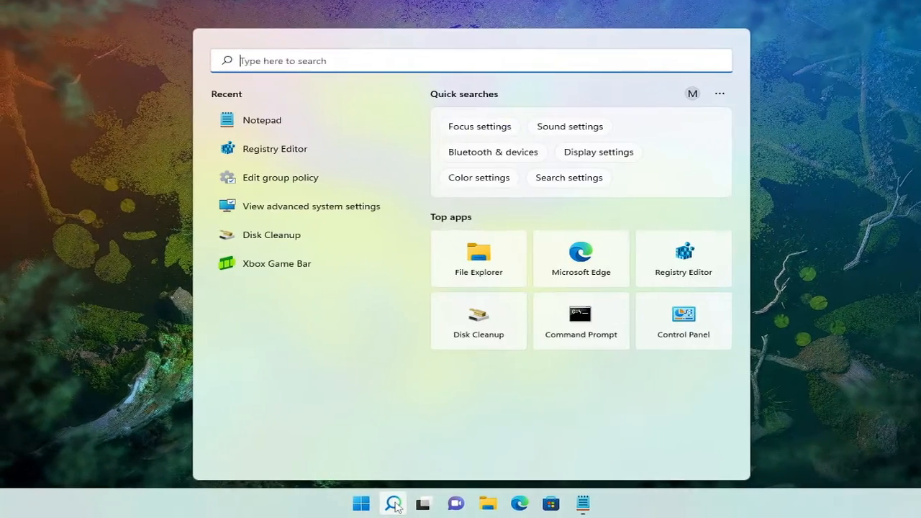
{"action": "type", "text": "registry Editor"}
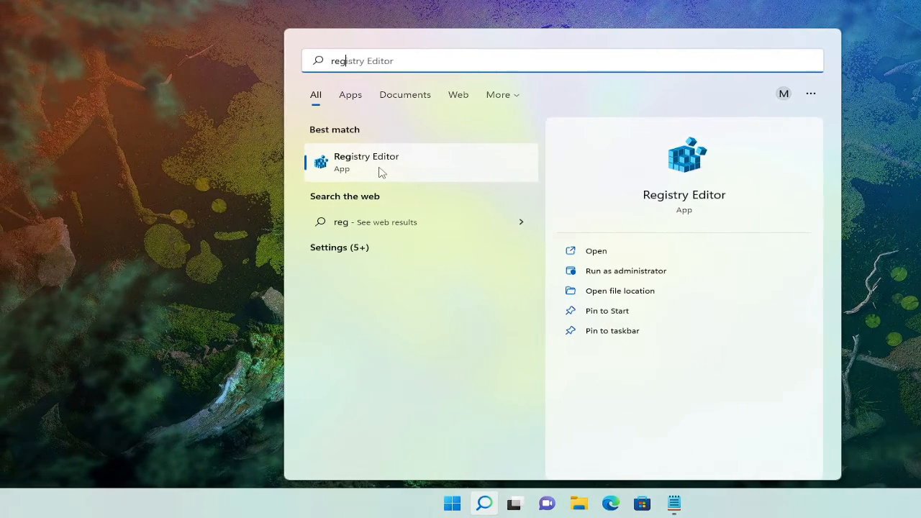
{"action": "left_click", "coordinate": [625, 271]}
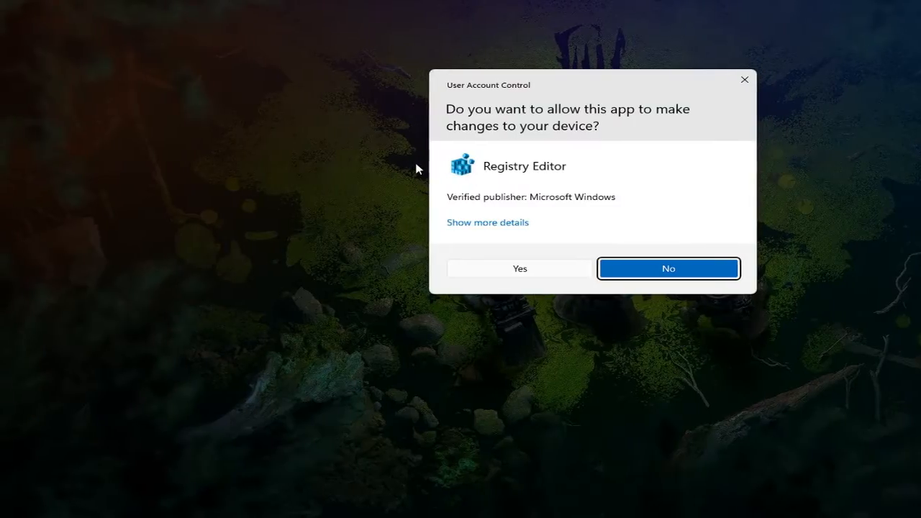
{"action": "left_click", "coordinate": [519, 269]}
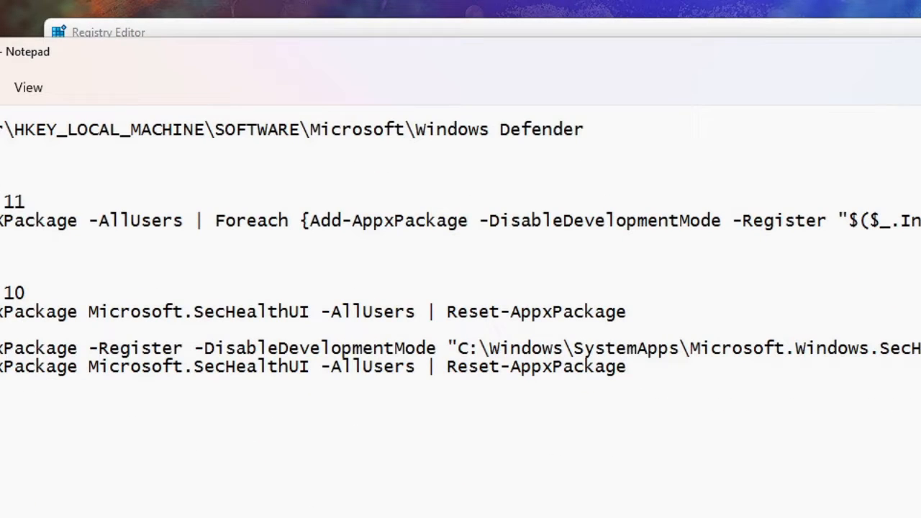
Step: Go to HKEY_LOCAL_MACHINE\SOFTWARE\Microsoft\Windows Defender via the address bar using the path from the notes
{"action": "triple_click", "coordinate": [288, 130]}
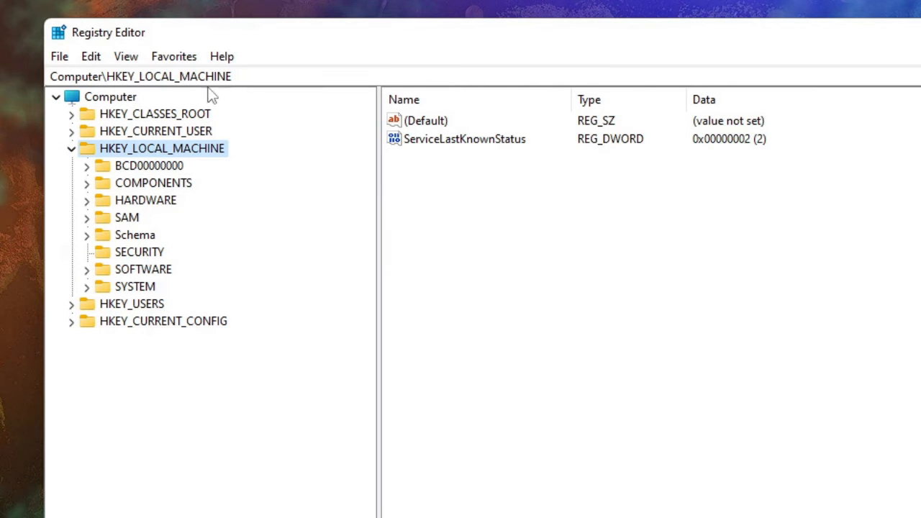
{"action": "left_click", "coordinate": [144, 76]}
{"action": "type", "text": "\\SOFTWARE\\Microsoft\\Windows Defender"}
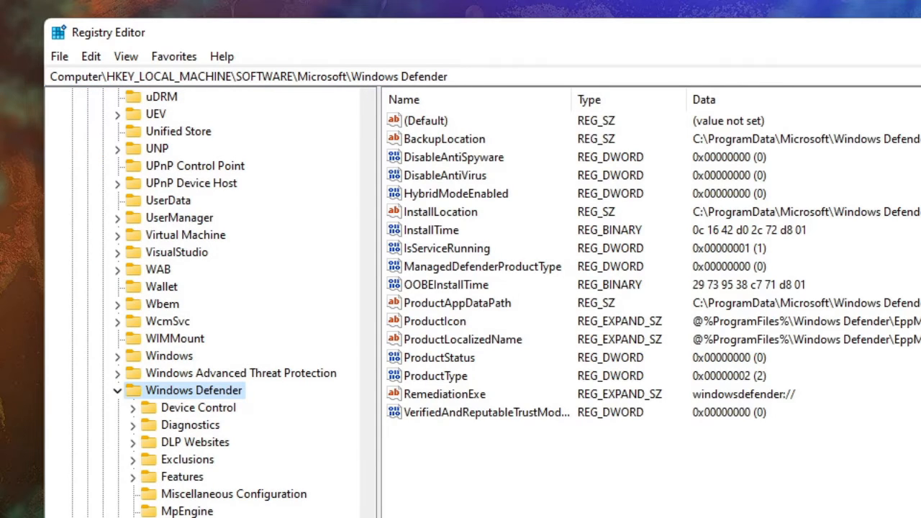
{"action": "mouse_move", "coordinate": [205, 401]}
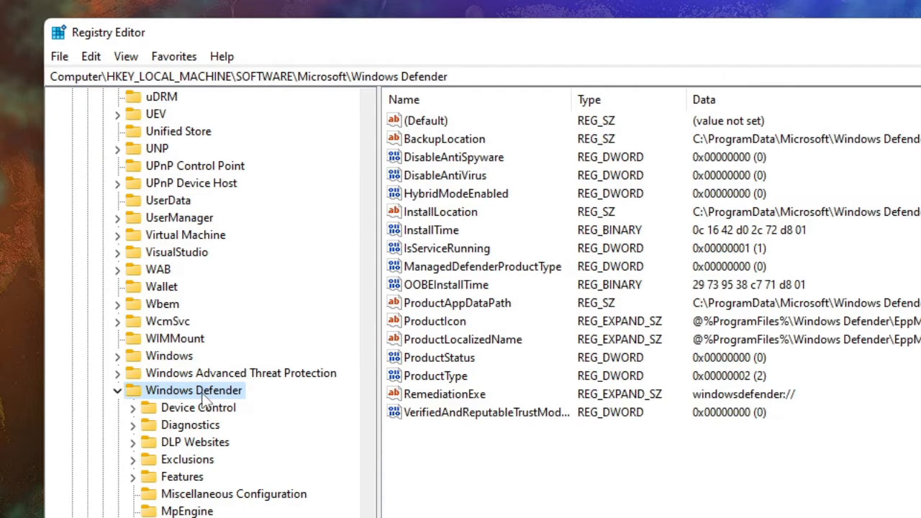
{"action": "left_click", "coordinate": [448, 247]}
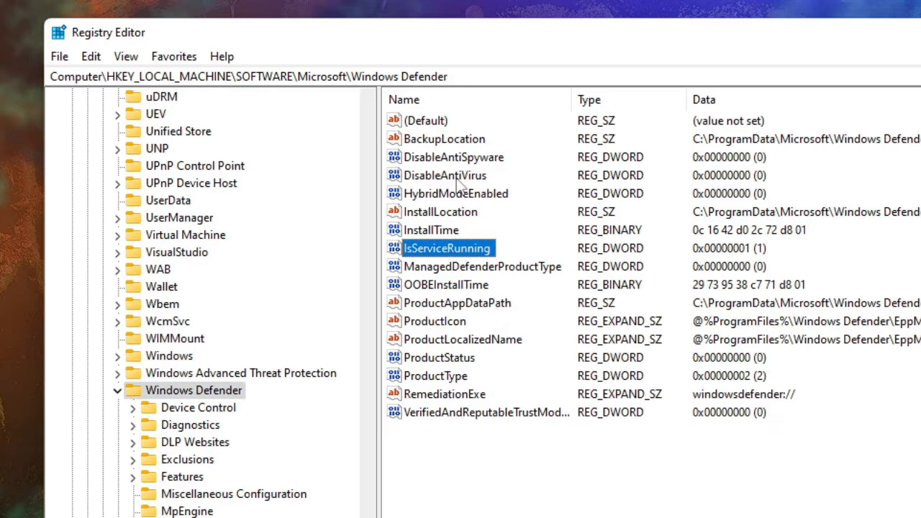
{"action": "left_click", "coordinate": [447, 175]}
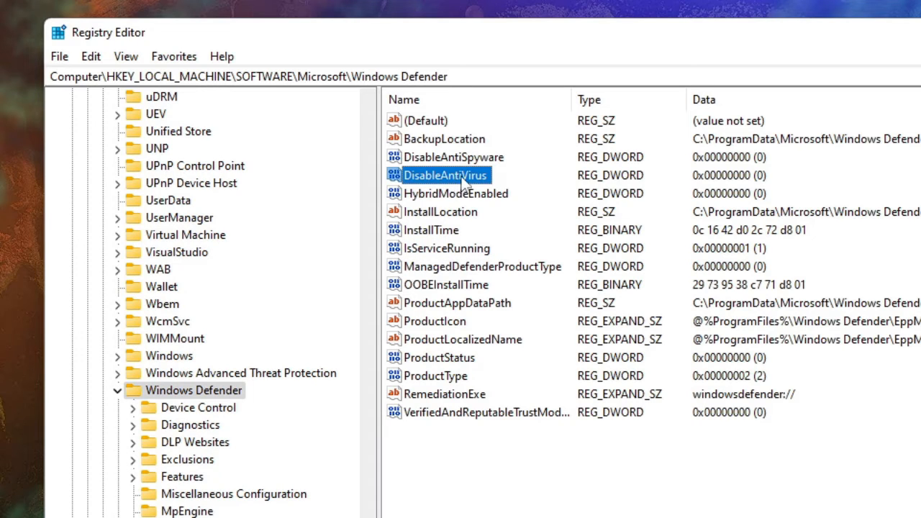
{"action": "double_click", "coordinate": [444, 176]}
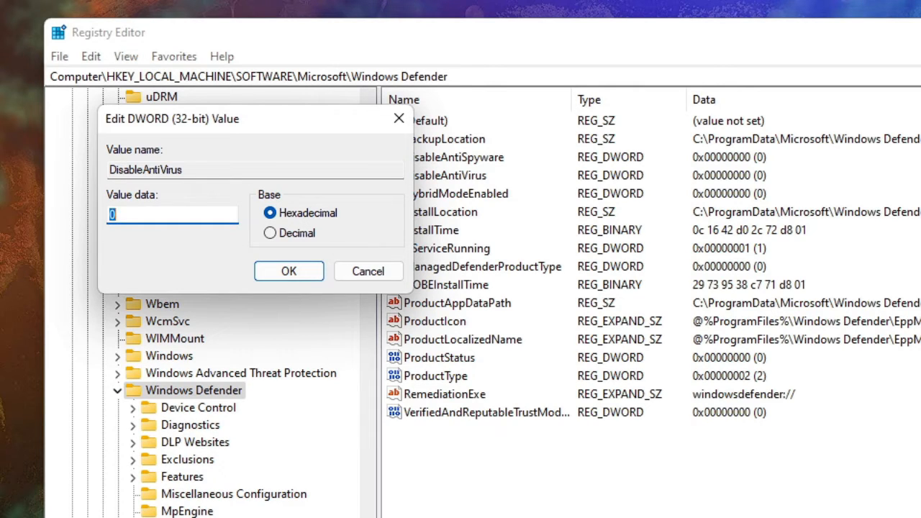
{"action": "left_click", "coordinate": [288, 271]}
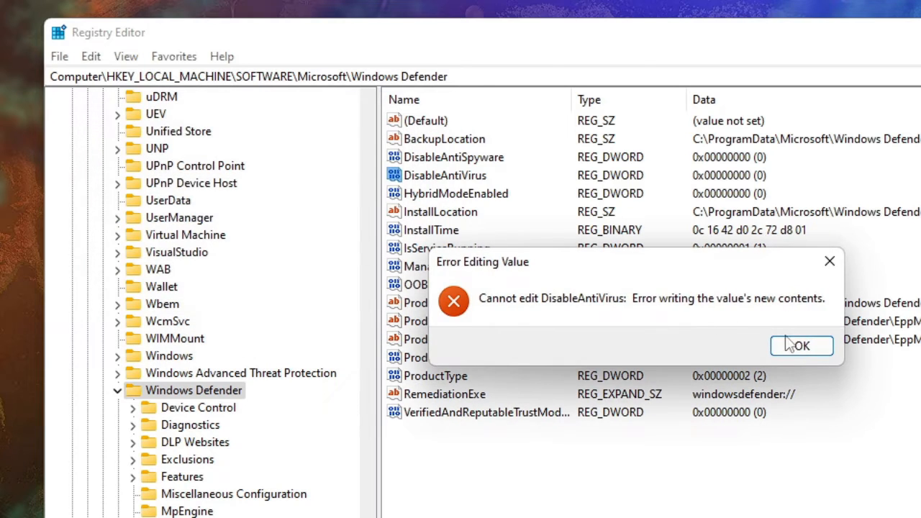
{"action": "left_click", "coordinate": [801, 345]}
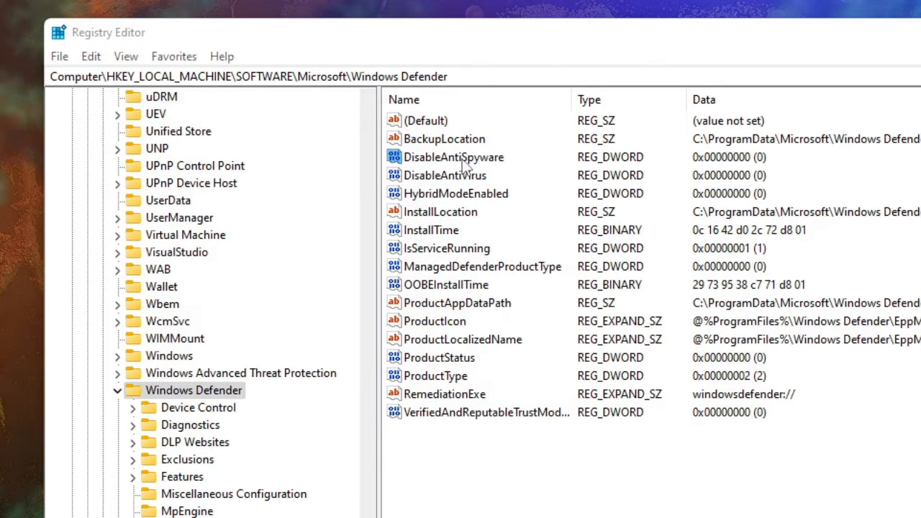
{"action": "double_click", "coordinate": [454, 156]}
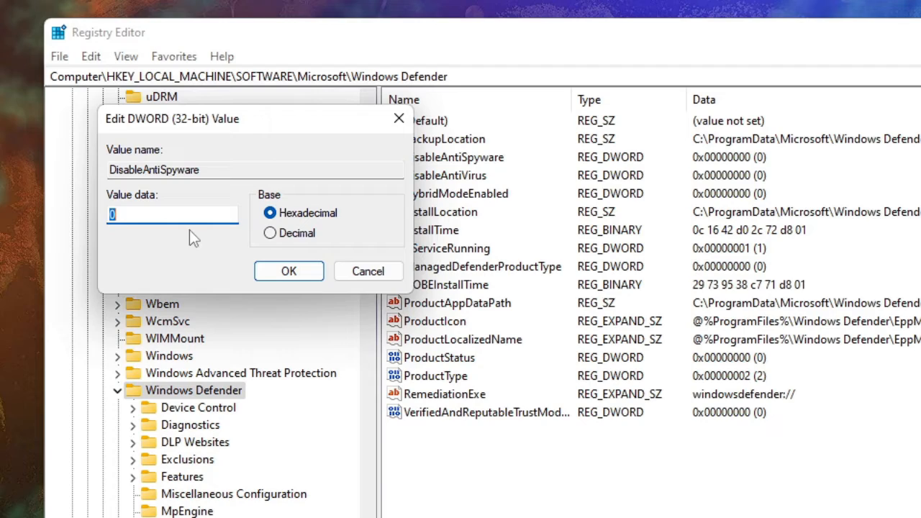
{"action": "left_click", "coordinate": [288, 270]}
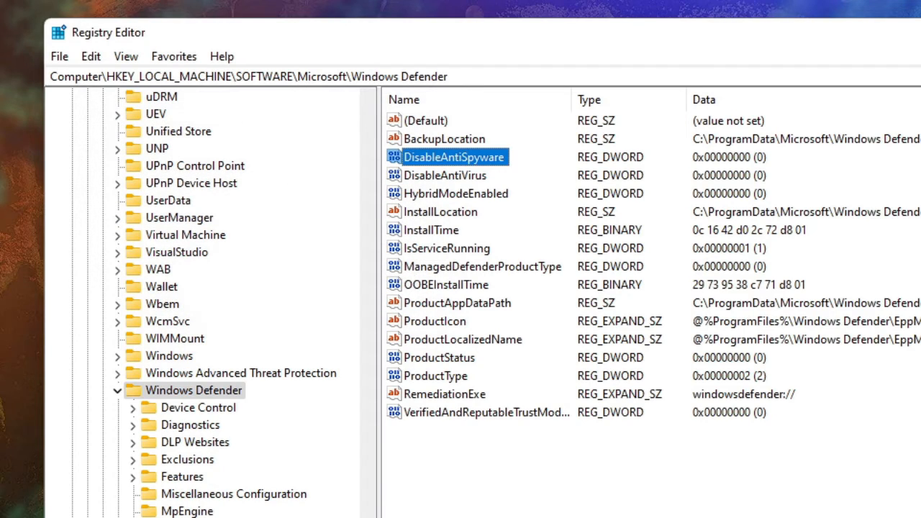
{"action": "left_click", "coordinate": [810, 94]}
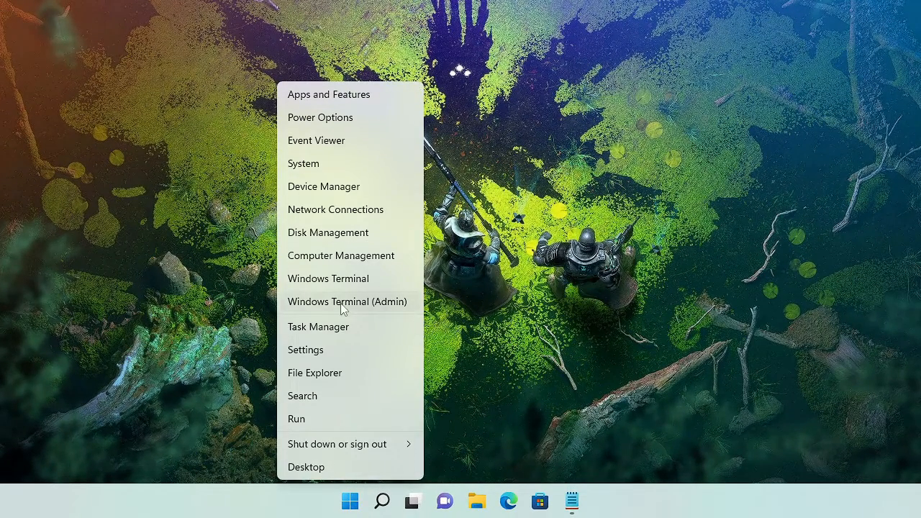
{"action": "mouse_move", "coordinate": [388, 309]}
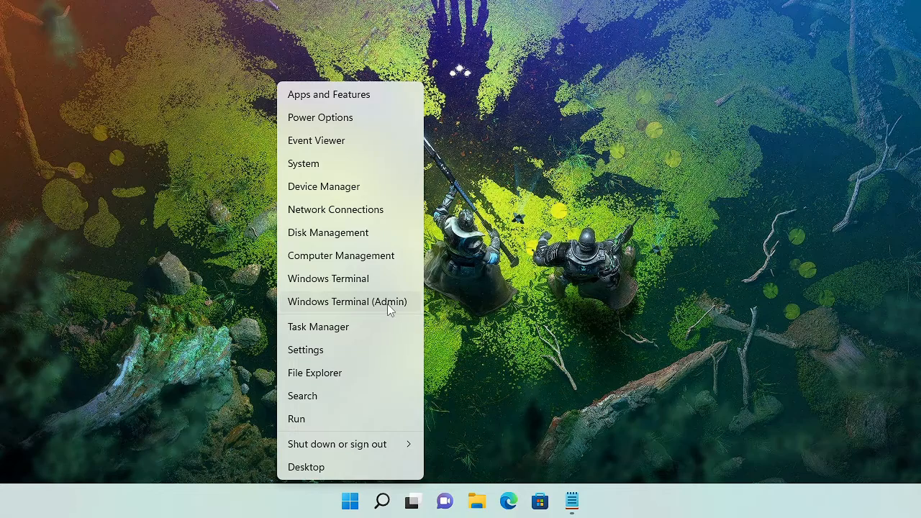
Step: Launch Windows Terminal (Admin) from the Start context menu and approve the UAC prompt
{"action": "left_click", "coordinate": [347, 303]}
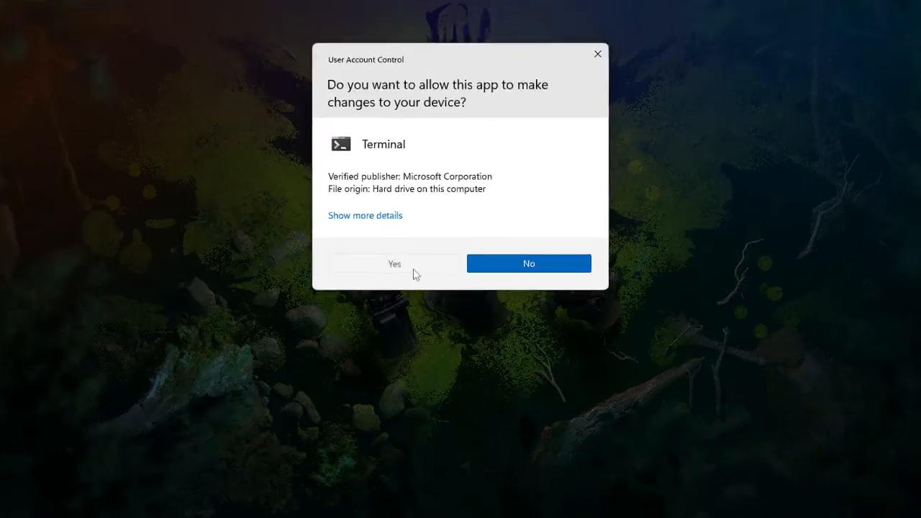
{"action": "left_click", "coordinate": [394, 263]}
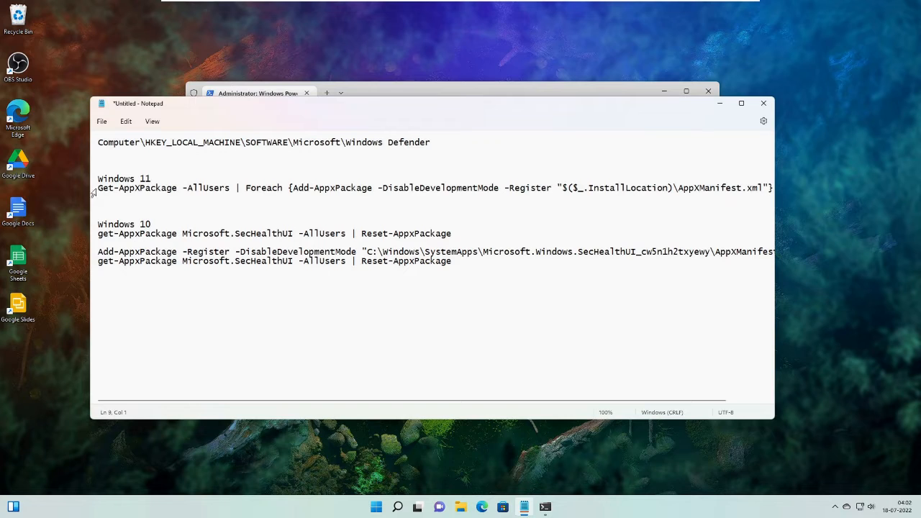
Step: Run 'Get-AppXPackage -AllUsers | Foreach {Add-AppxPackage ...}' in the admin PowerShell to re-register all app packages
{"action": "left_click_drag", "start_coordinate": [98, 187], "coordinate": [554, 187]}
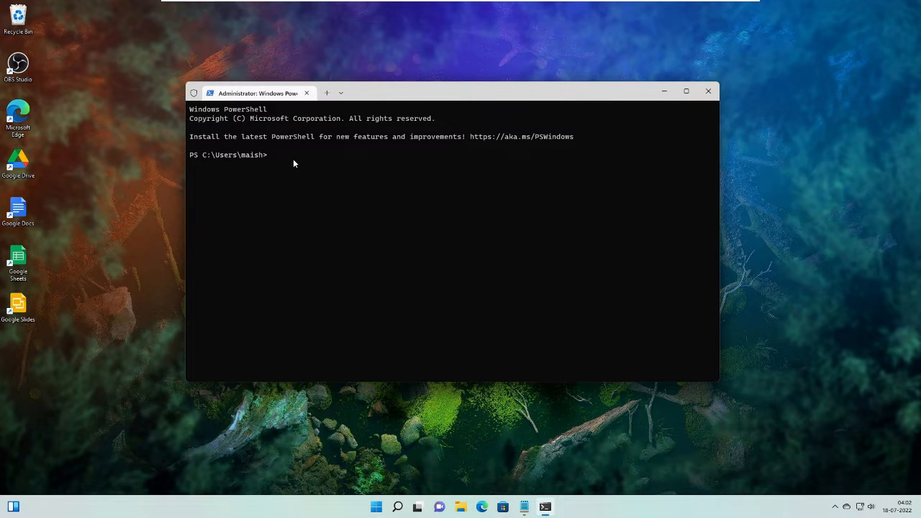
{"action": "type", "text": "Get-AppXPackage -AllUsers | Foreach {Add-AppxPackage -DisableDevelopmentMode -Register \"$($_.InstallLocation)\\AppXManifest.xml\"}"}
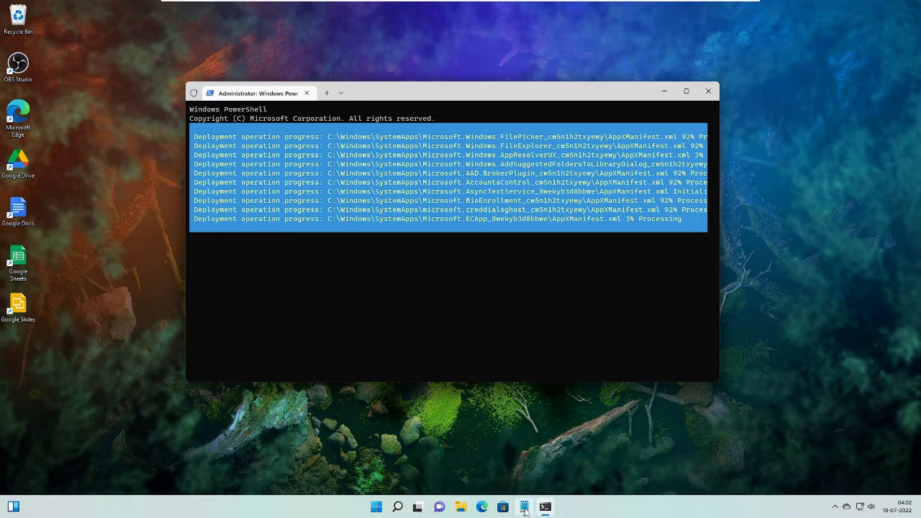
{"action": "left_click", "coordinate": [524, 507]}
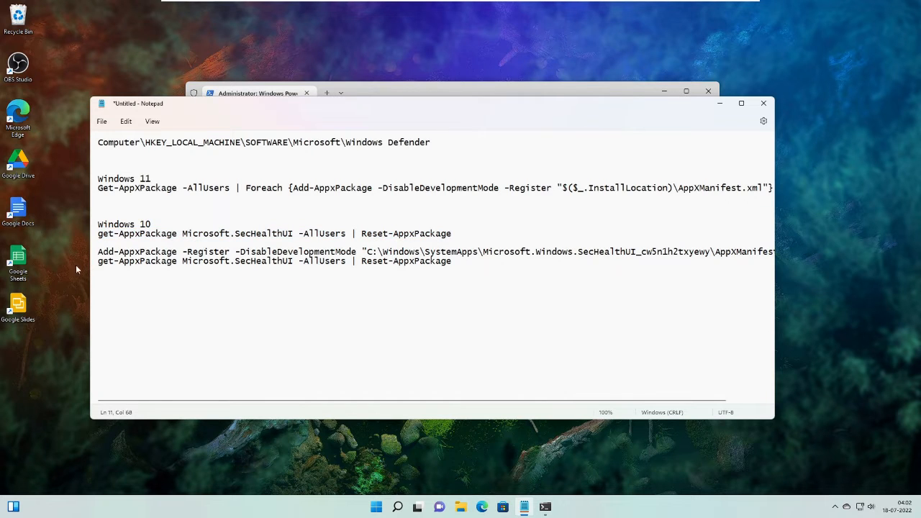
Step: Rerun the Windows 11 Get-AppXPackage re-register command, then minimize the terminal to show the desktop
{"action": "double_click", "coordinate": [114, 250]}
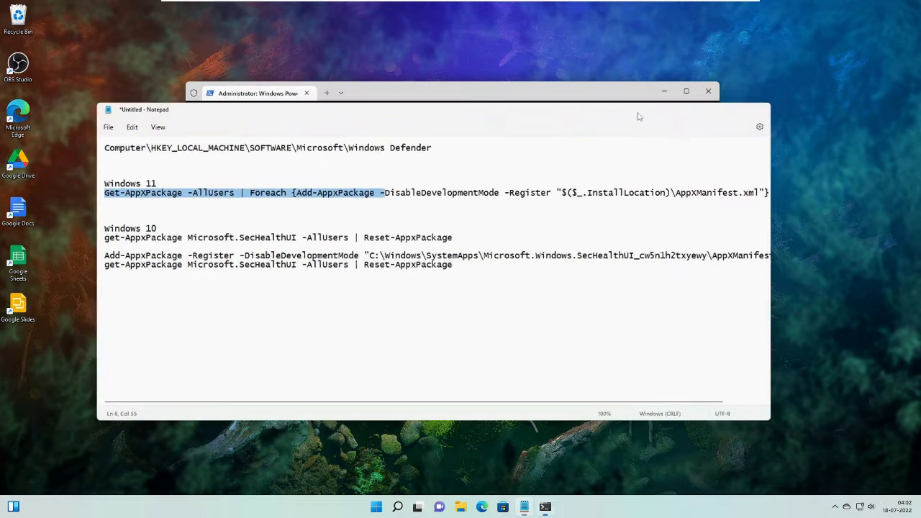
{"action": "left_click", "coordinate": [258, 92]}
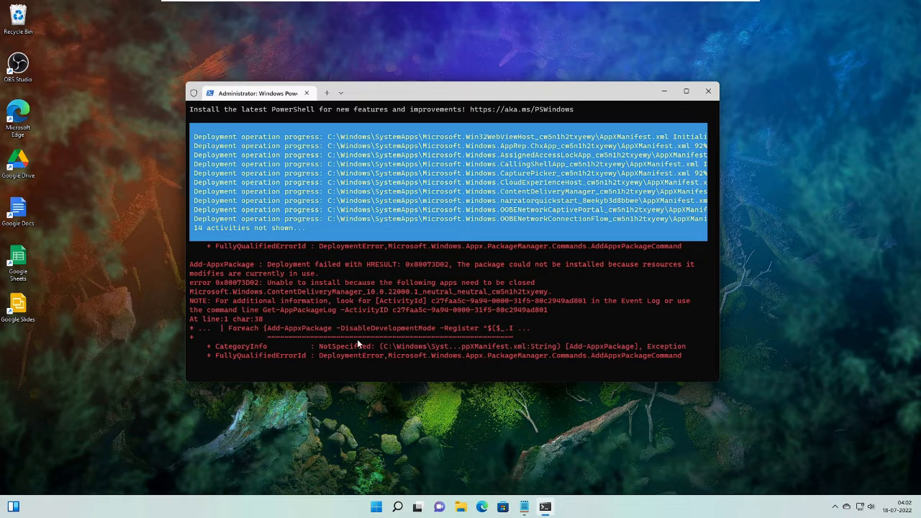
{"action": "left_click", "coordinate": [708, 92]}
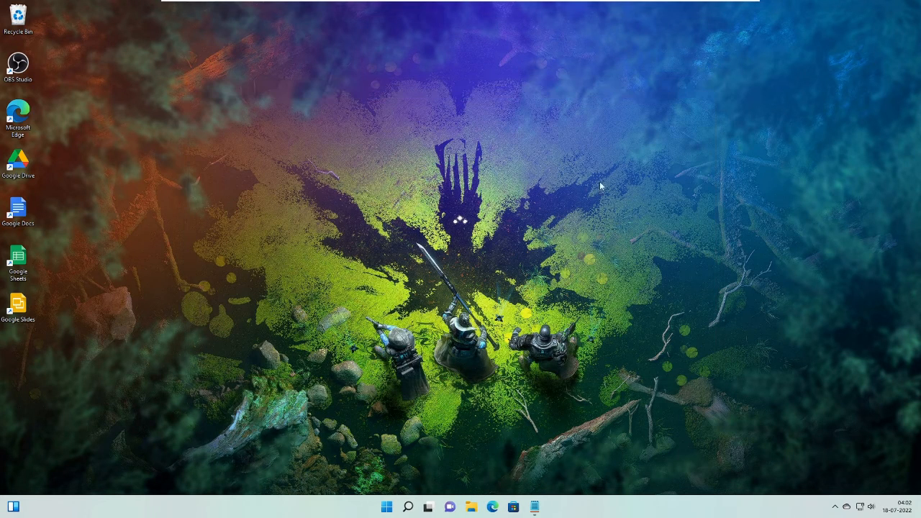
Step: Search Start for 'virus' to bring up Virus & threat protection
{"action": "left_click", "coordinate": [409, 507]}
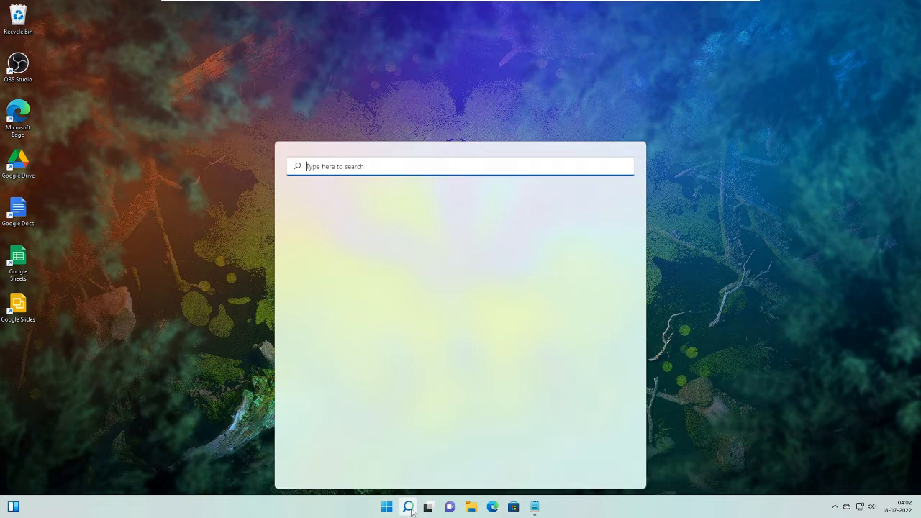
{"action": "type", "text": "virus"}
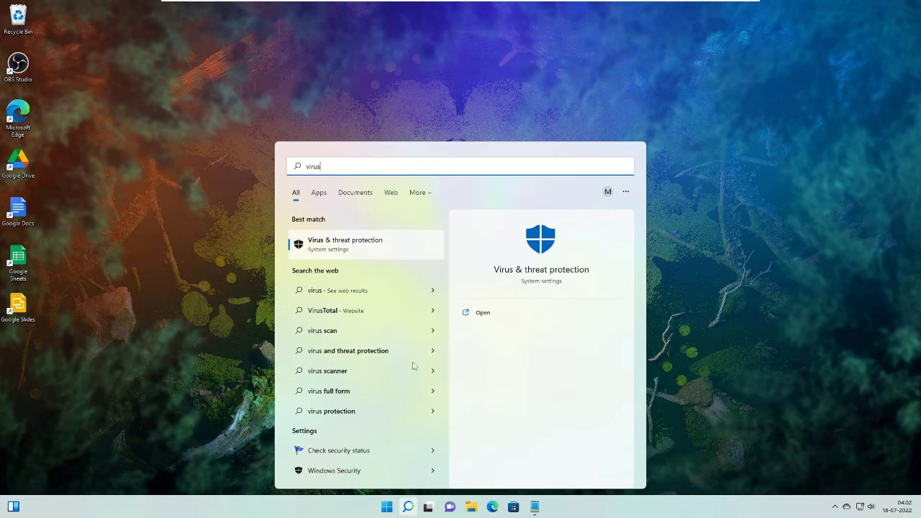